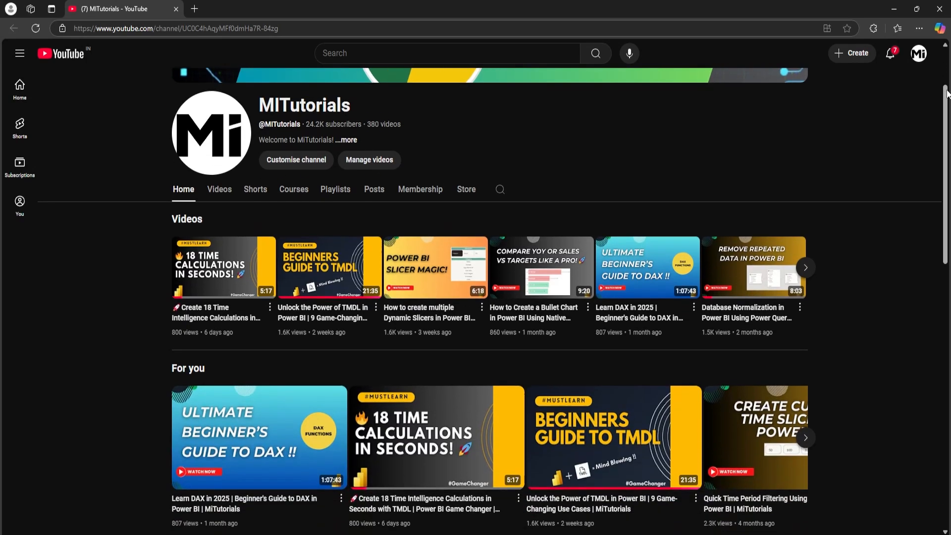
# Step: Add summed Wait Time (mins) to the matrix and switch its layout preset to Tabular
pyautogui.scroll(-3)
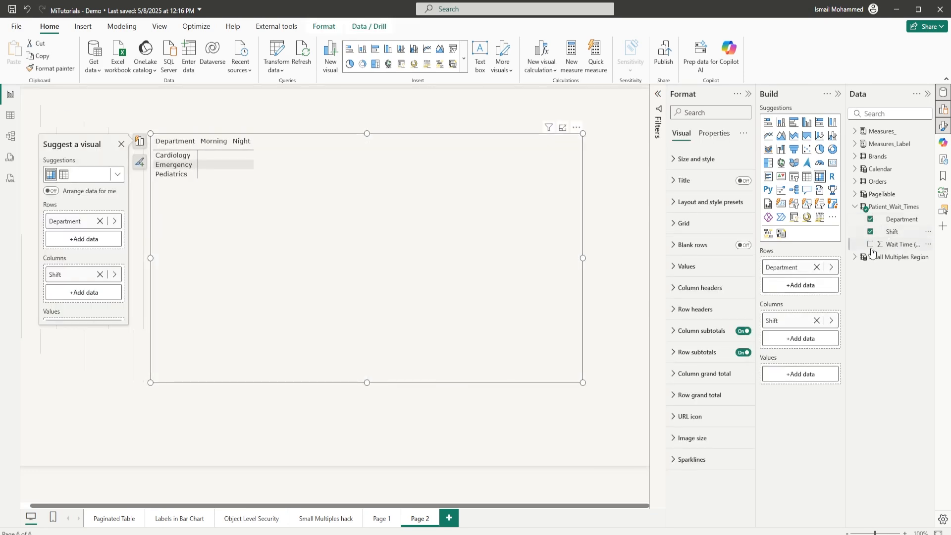
pyautogui.click(870, 244)
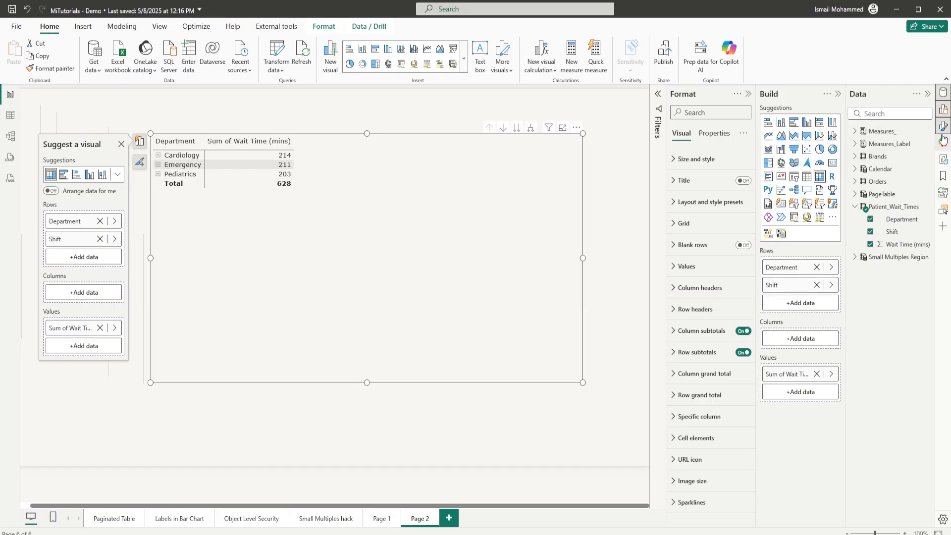
pyautogui.moveTo(684, 210)
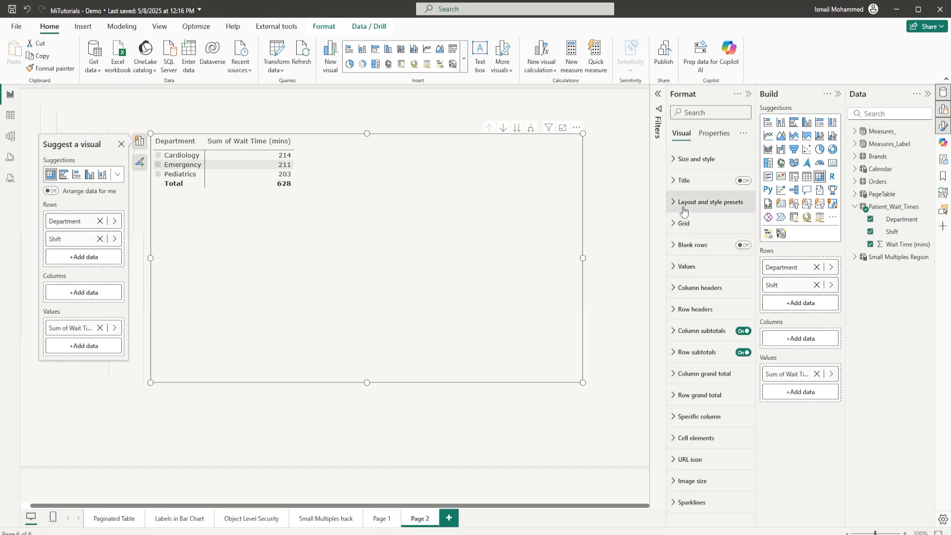
pyautogui.click(708, 201)
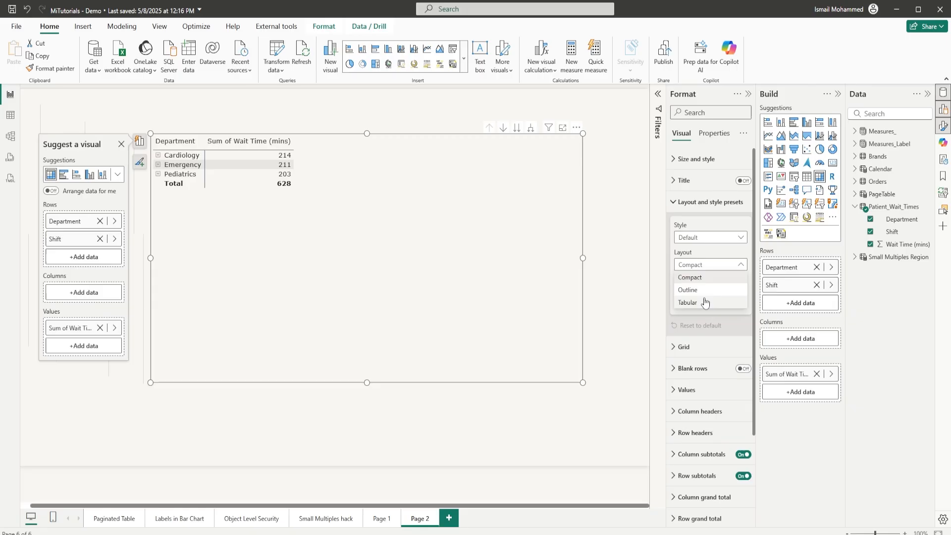
pyautogui.click(687, 302)
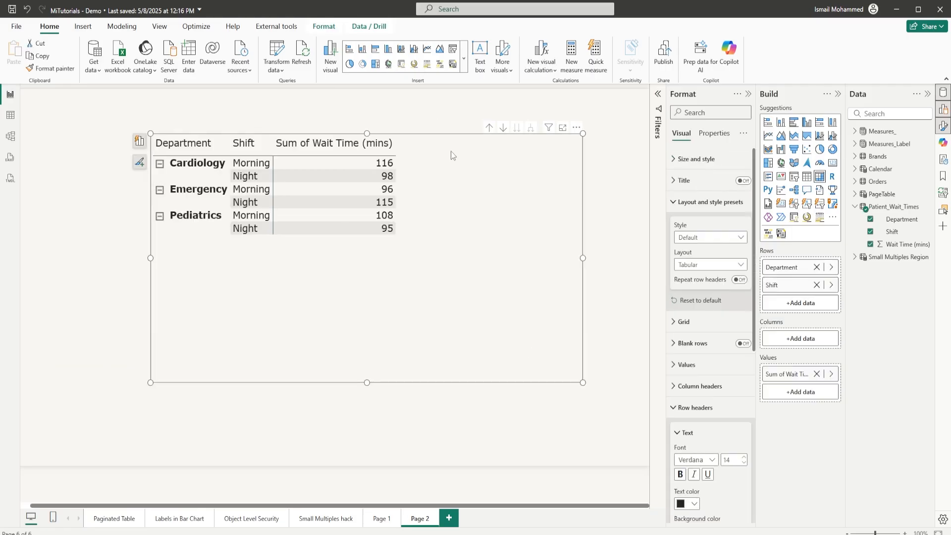
# Step: Right-click the wait-time matrix to reveal the New visual calculation submenu
pyautogui.rightClick(453, 155)
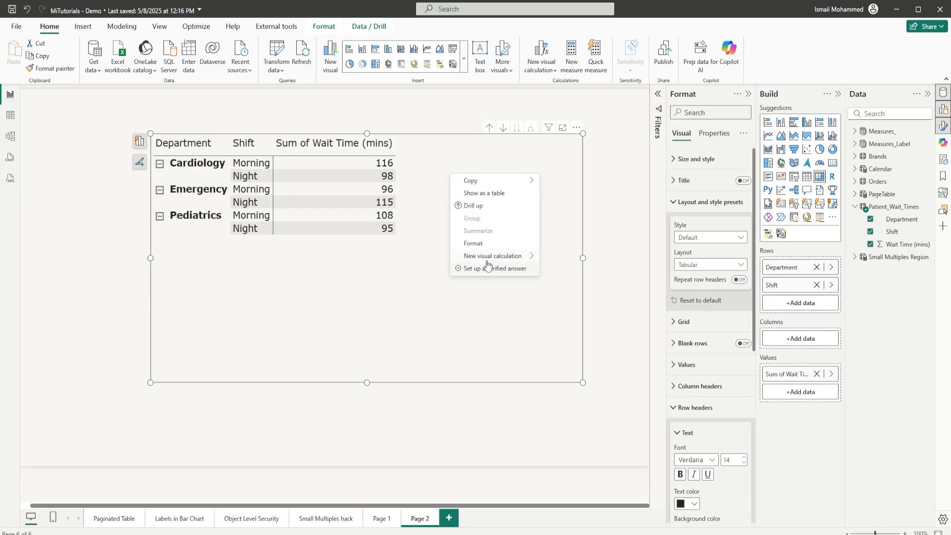
pyautogui.moveTo(492, 255)
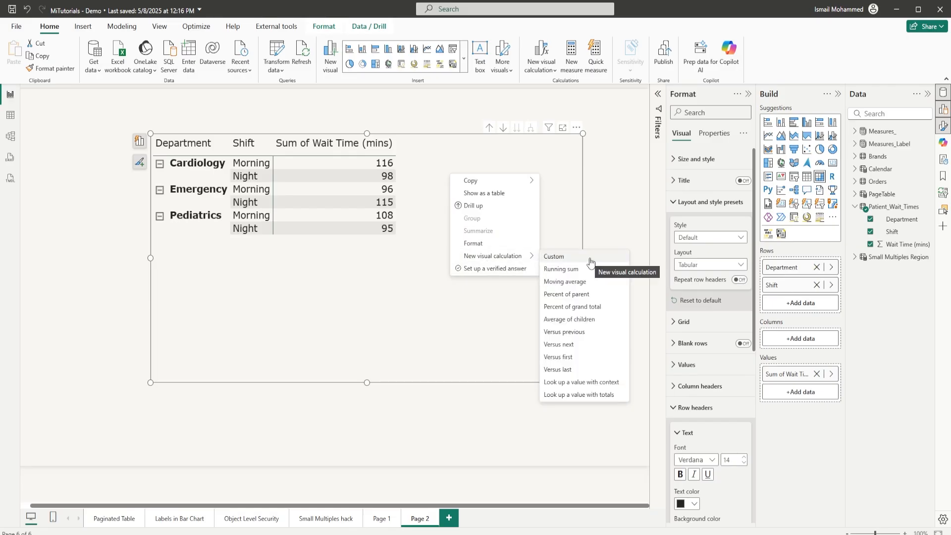
pyautogui.moveTo(589, 396)
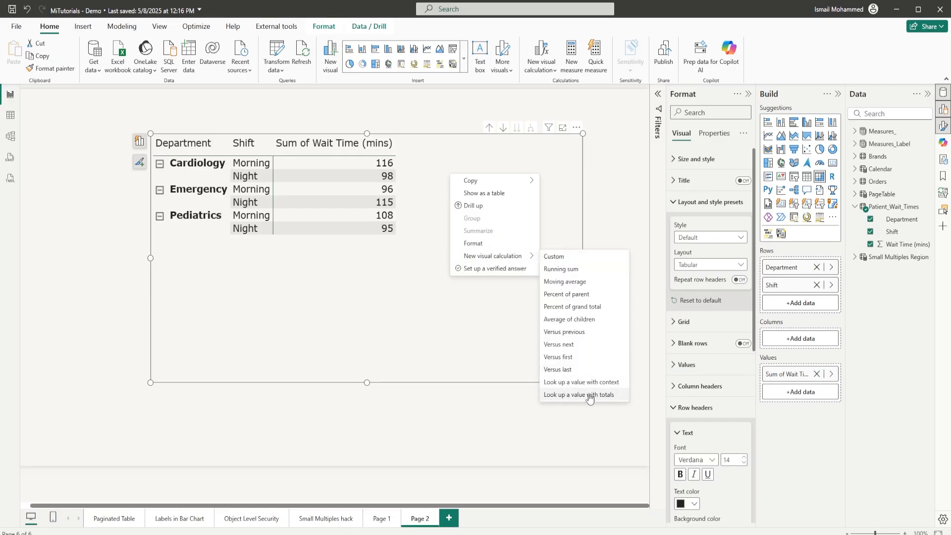
pyautogui.moveTo(595, 382)
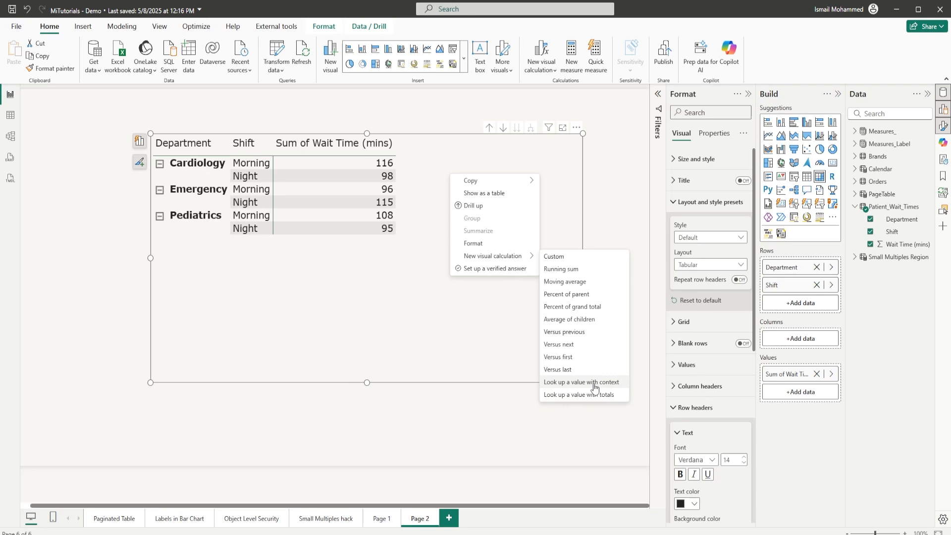
pyautogui.moveTo(574, 396)
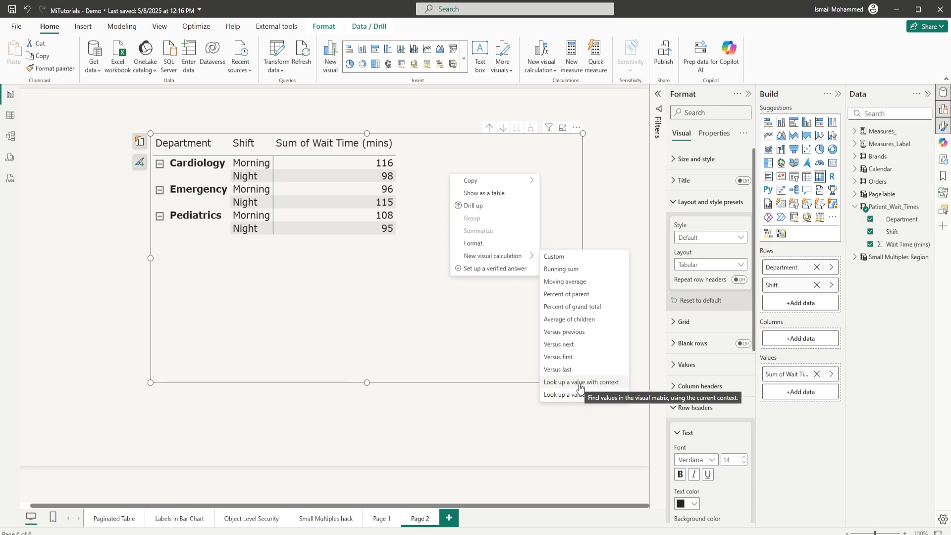
# Step: Add 'Look up a value with context' as LOOKUP(AVERAGE([Sum of Wait Time (mins)]), [Shift], SELECTEDVALUE([Shift]))
pyautogui.click(581, 382)
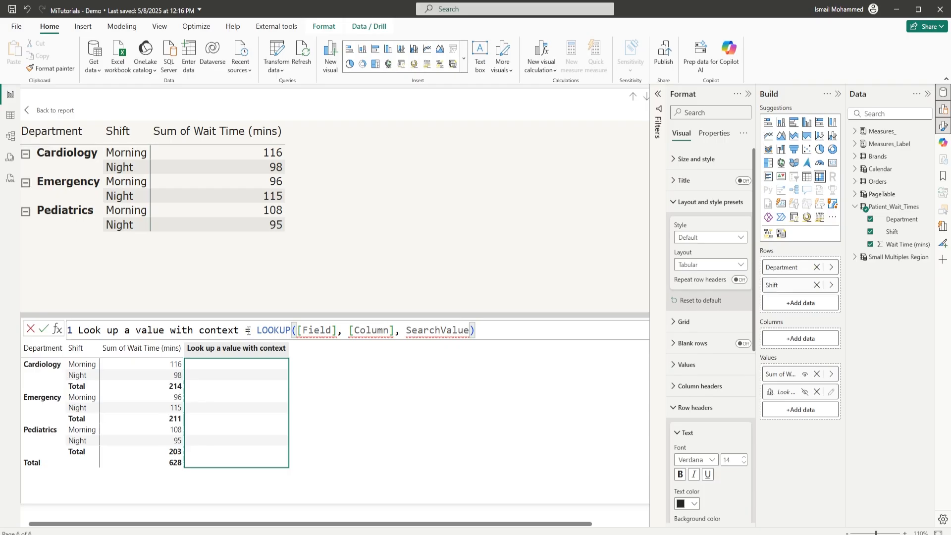
pyautogui.moveTo(258, 330); pyautogui.dragTo(473, 329)
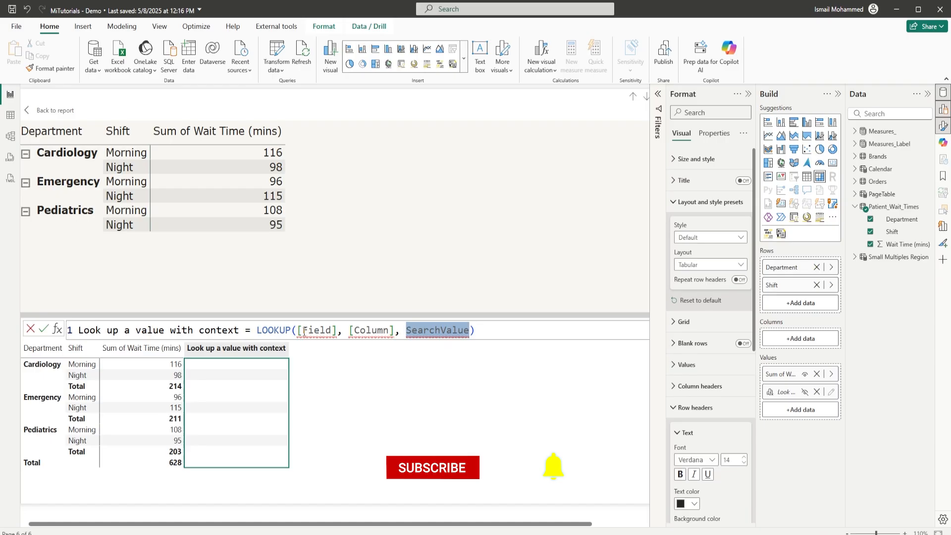
pyautogui.write('Av')
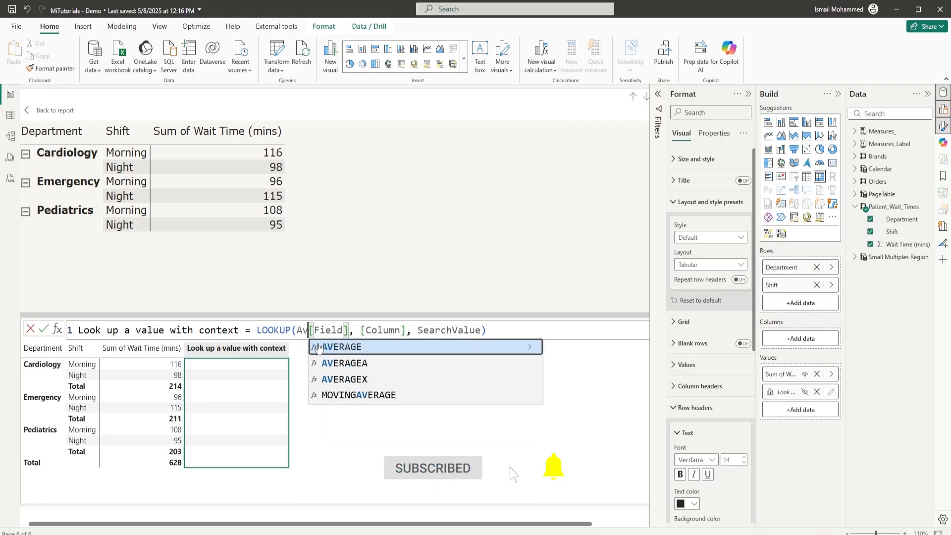
pyautogui.click(341, 347)
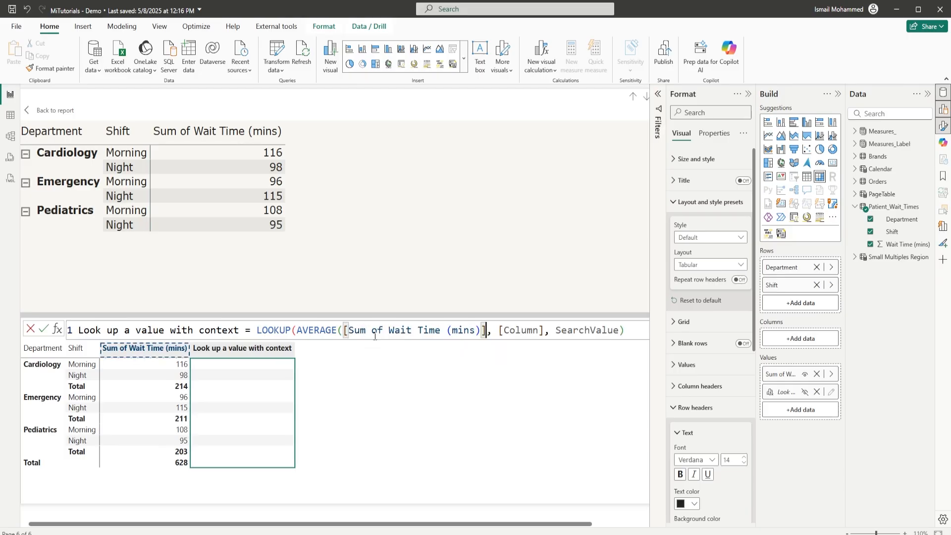
pyautogui.doubleClick(521, 330)
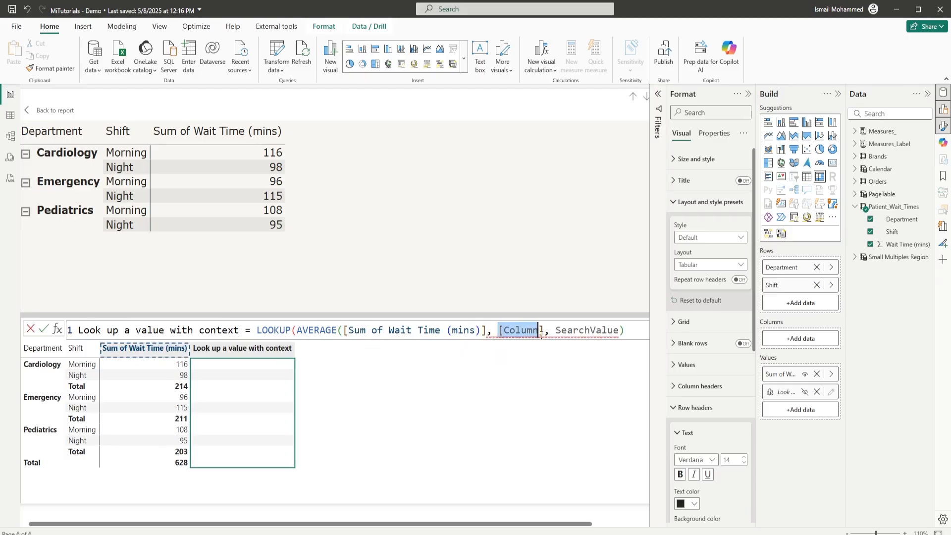
pyautogui.write('Shi')
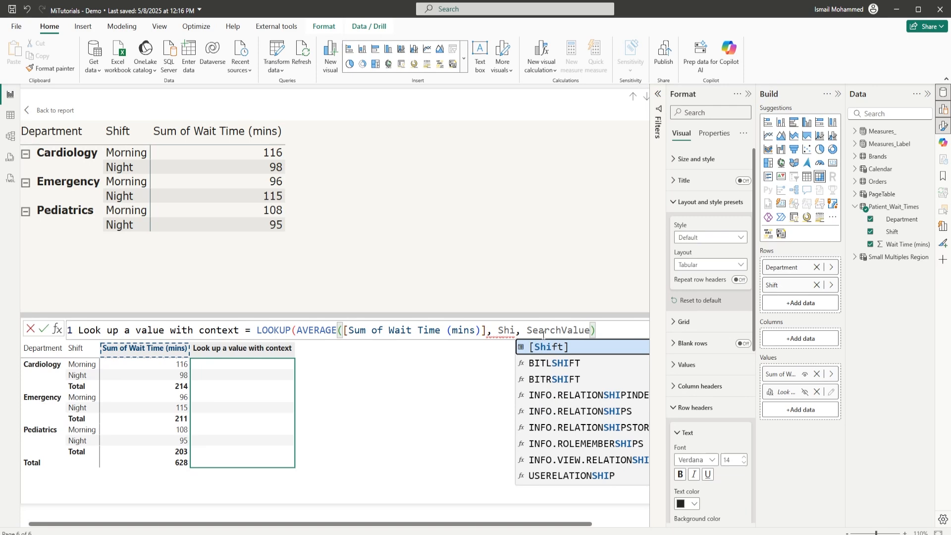
pyautogui.click(548, 346)
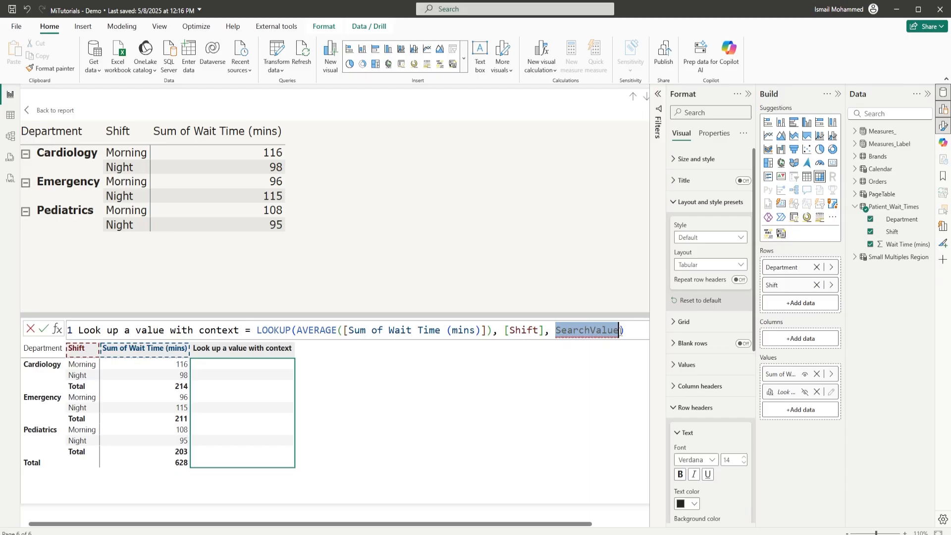
pyautogui.write('Se')
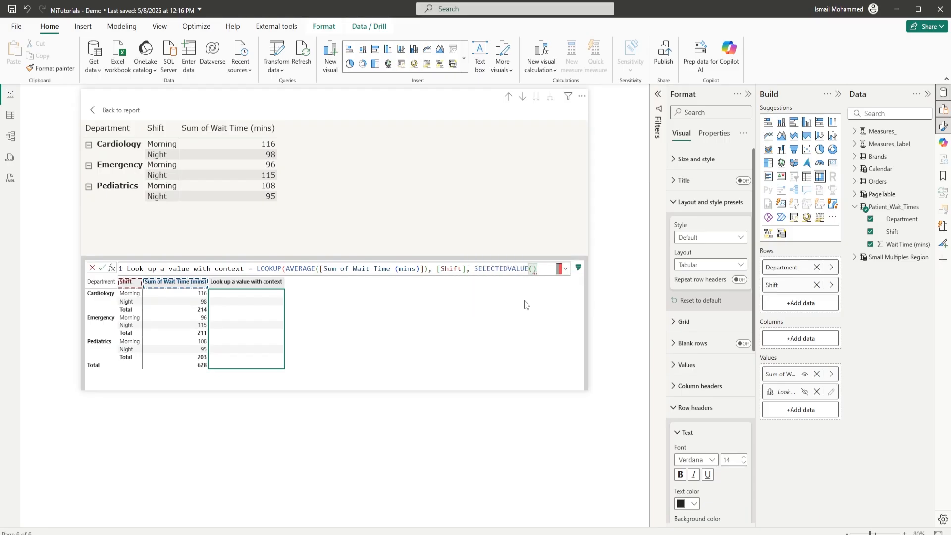
pyautogui.write('([Shift]')
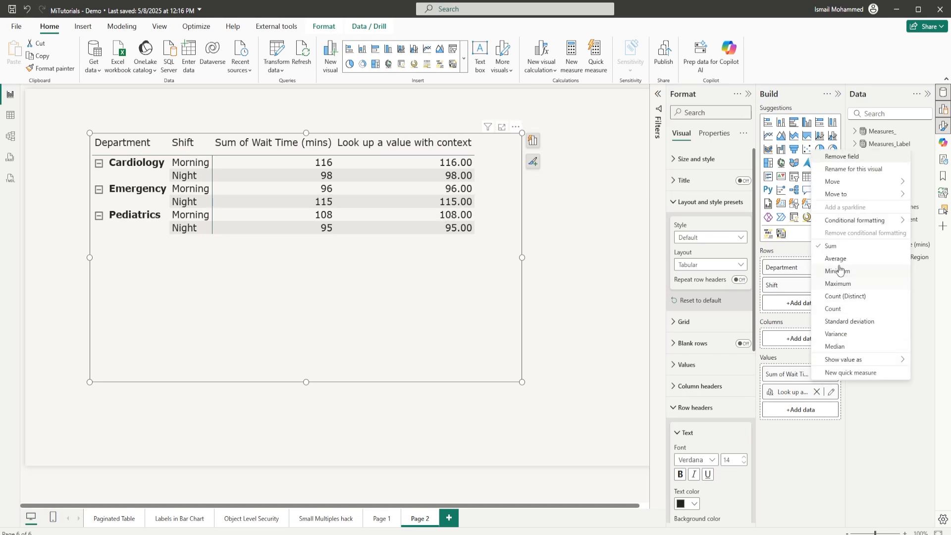
# Step: Summarize wait time as an average and start a 'Look up a value with totals' calculation
pyautogui.click(835, 258)
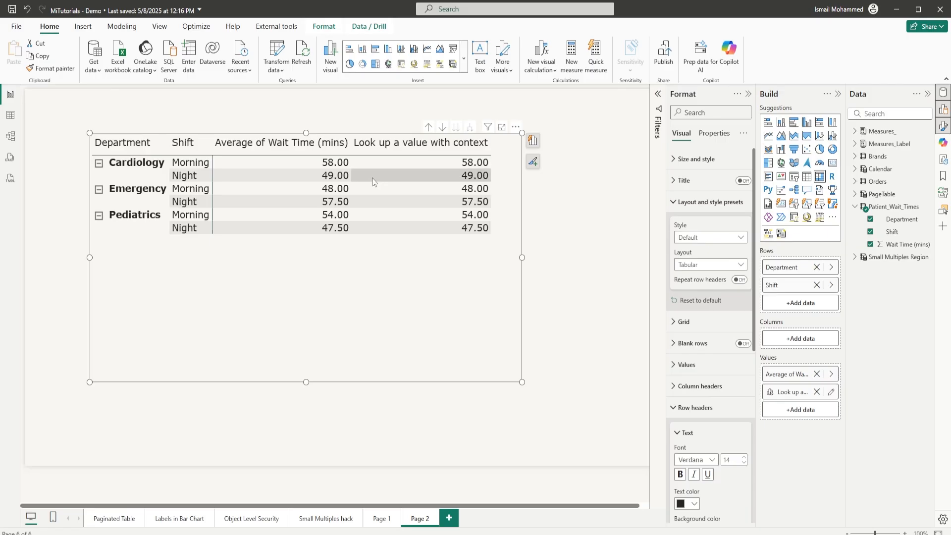
pyautogui.moveTo(477, 179)
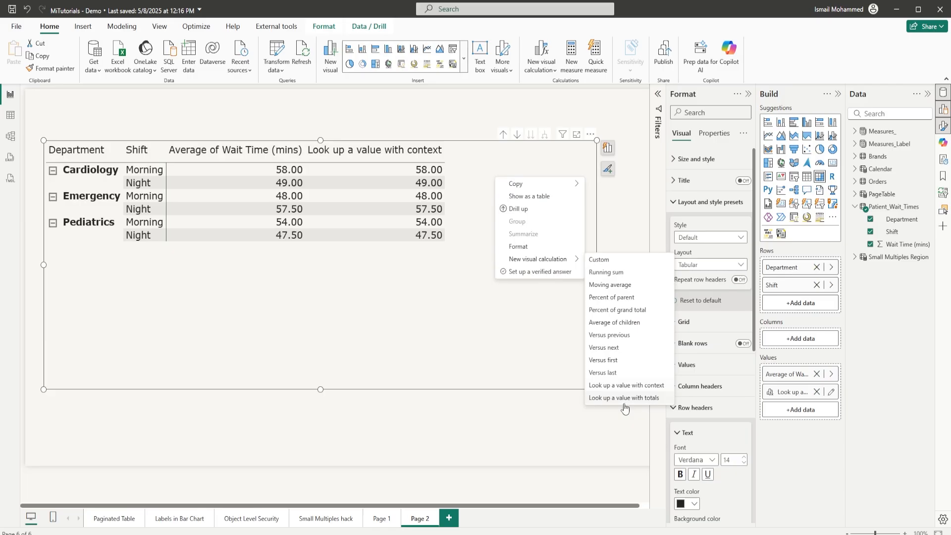
pyautogui.moveTo(607, 400)
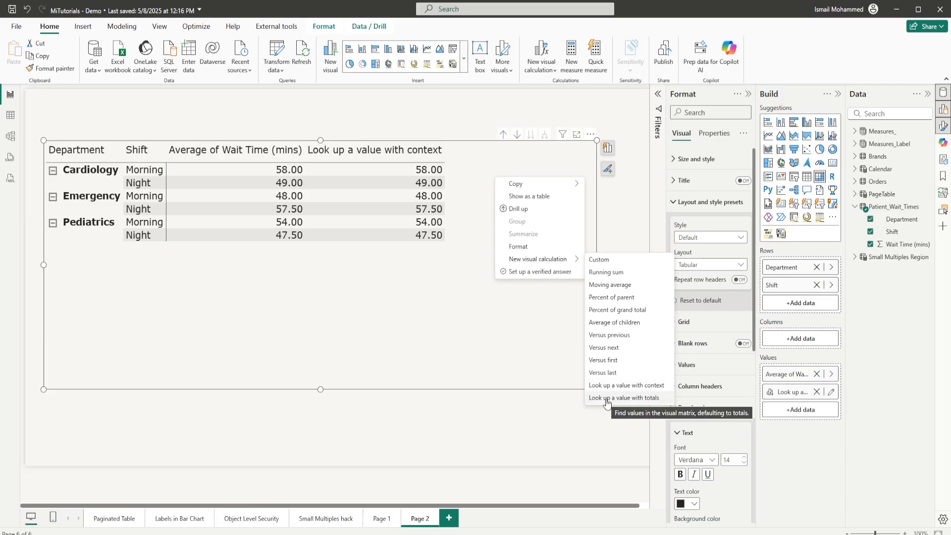
pyautogui.click(624, 398)
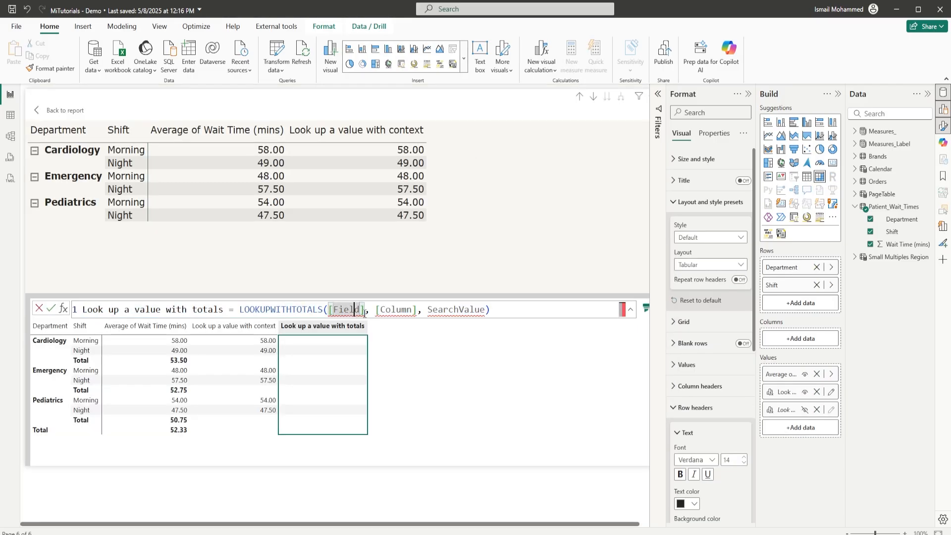
# Step: Fill LOOKUPWITHTOTALS with AVERAGE([Average of Wait Time (mins)]) and [Shift], starting SELECTEDVALUE
pyautogui.doubleClick(347, 309)
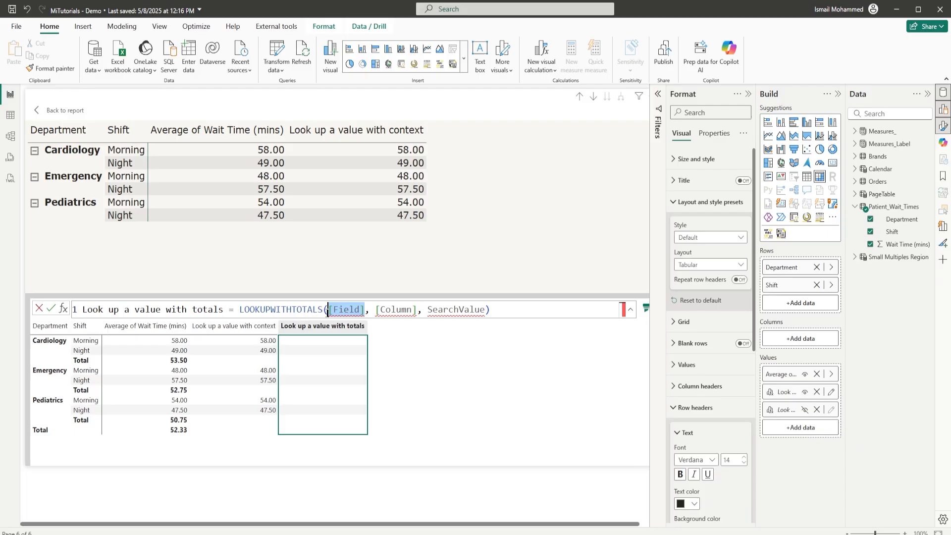
pyautogui.write('AVERAGE(')
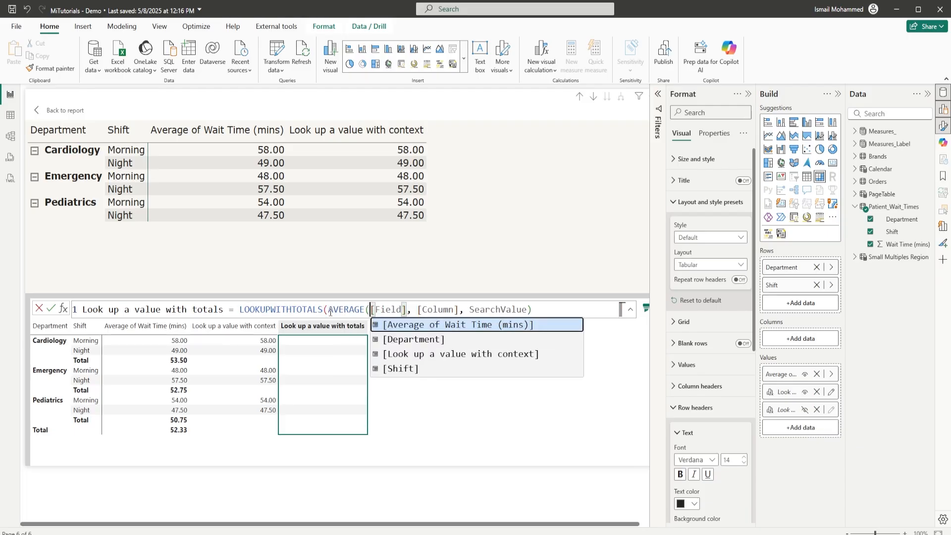
pyautogui.click(458, 324)
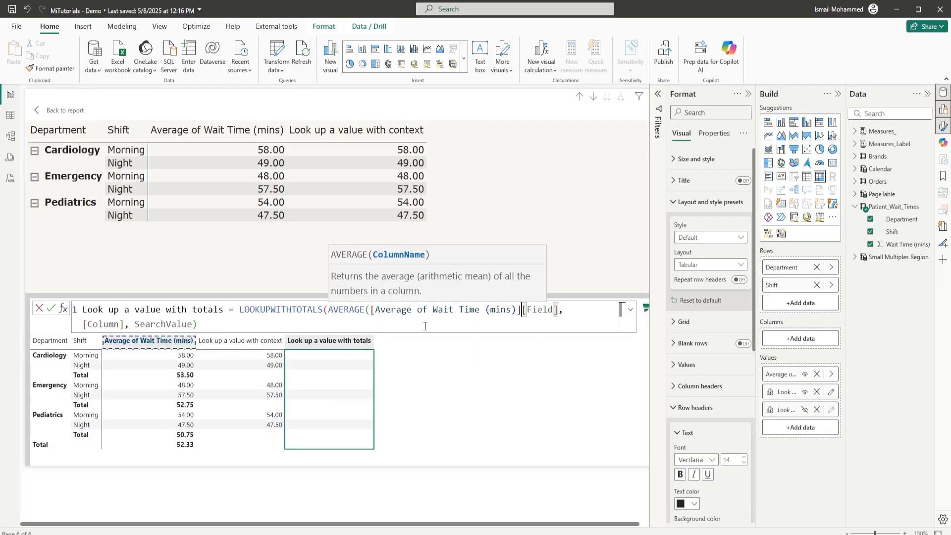
pyautogui.doubleClick(540, 310)
pyautogui.write(')')
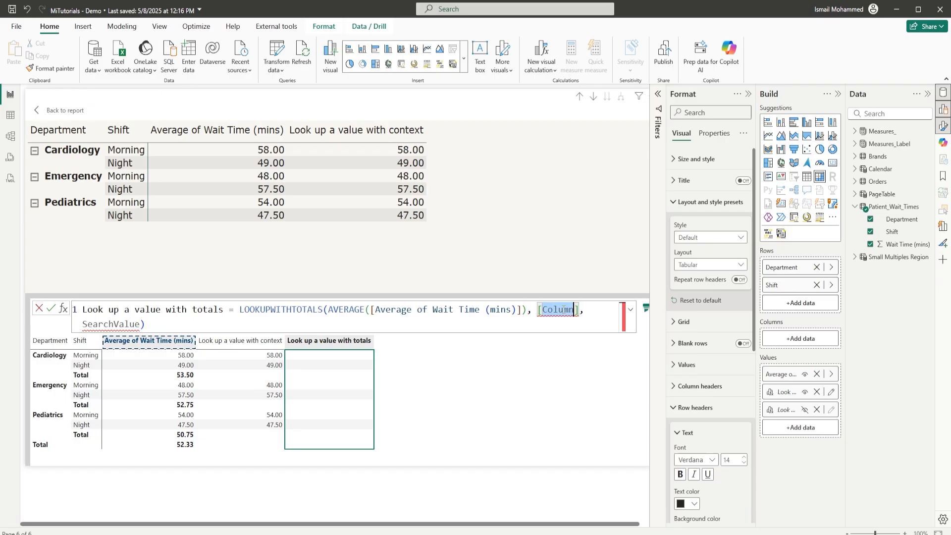
pyautogui.doubleClick(558, 310)
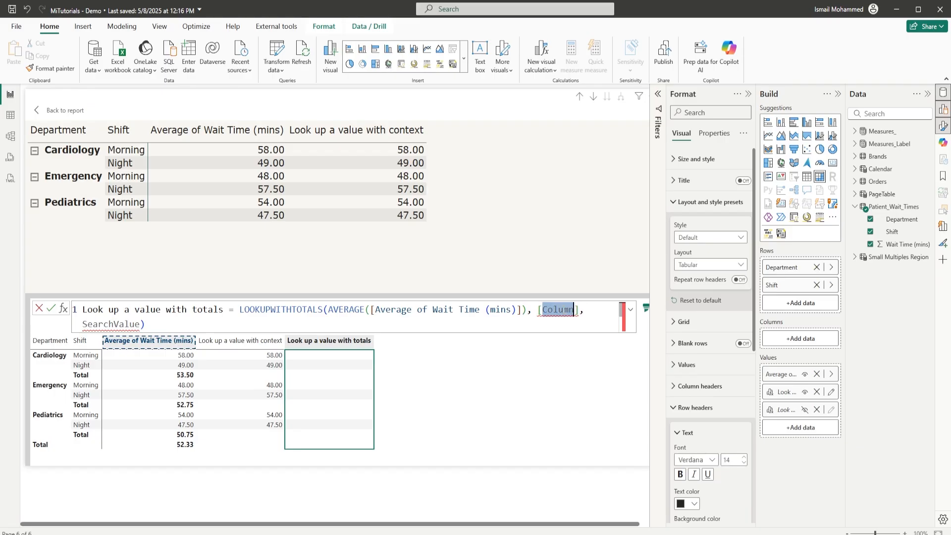
pyautogui.write('Shift')
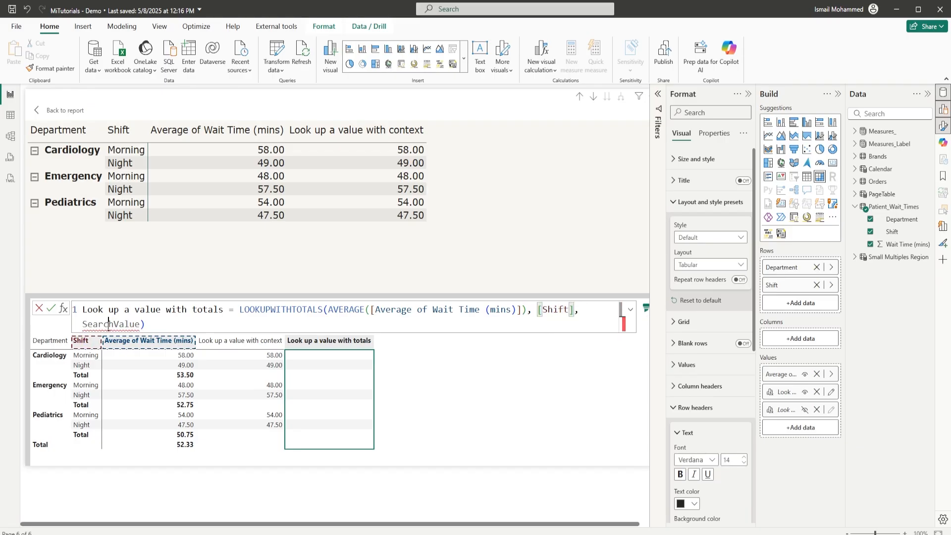
pyautogui.write('Sele')
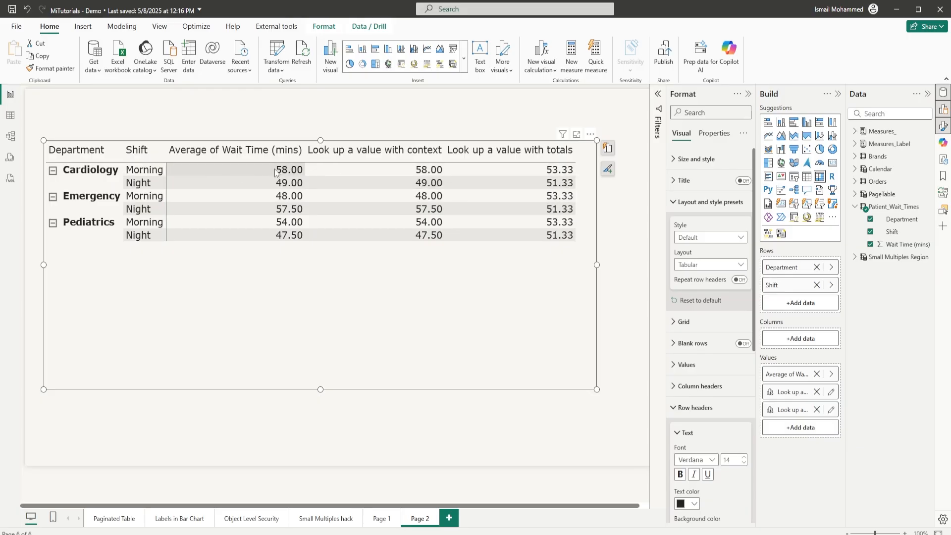
pyautogui.moveTo(192, 180)
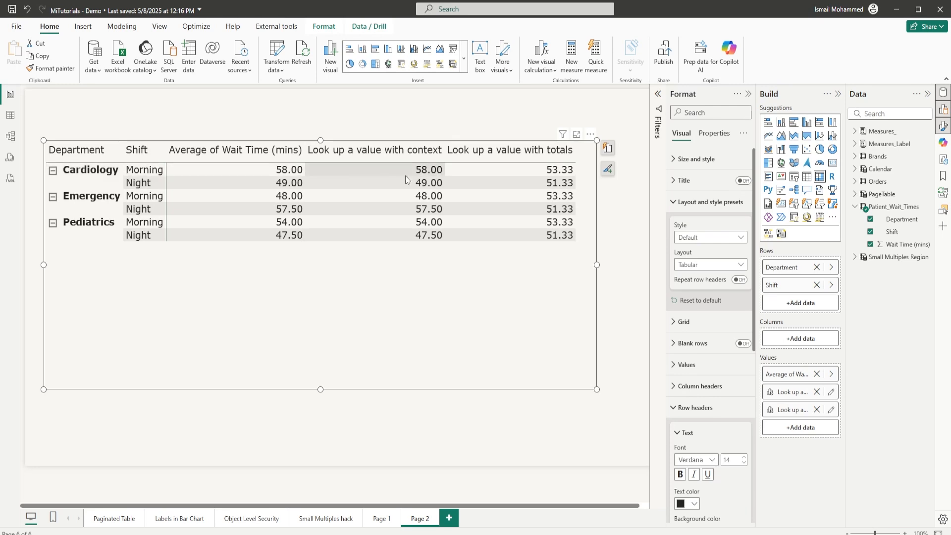
pyautogui.moveTo(101, 180)
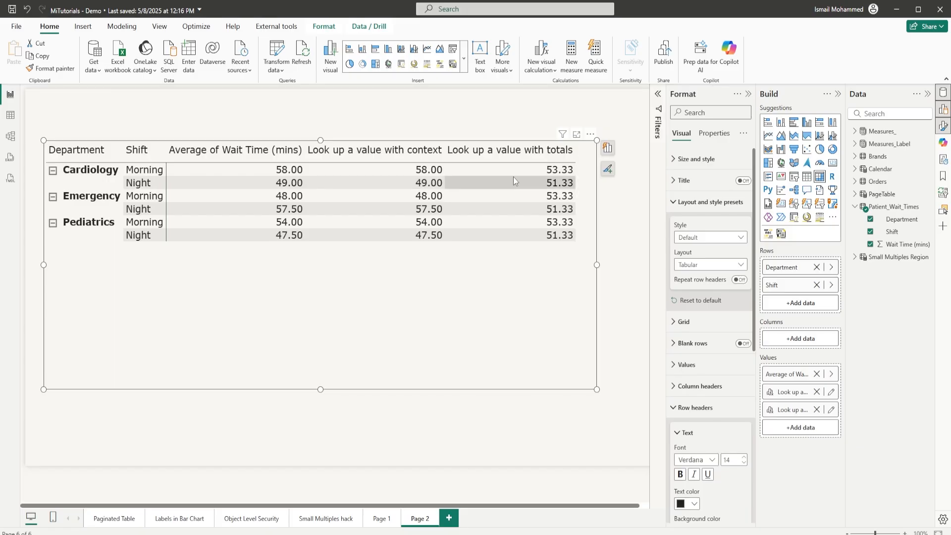
pyautogui.moveTo(565, 189)
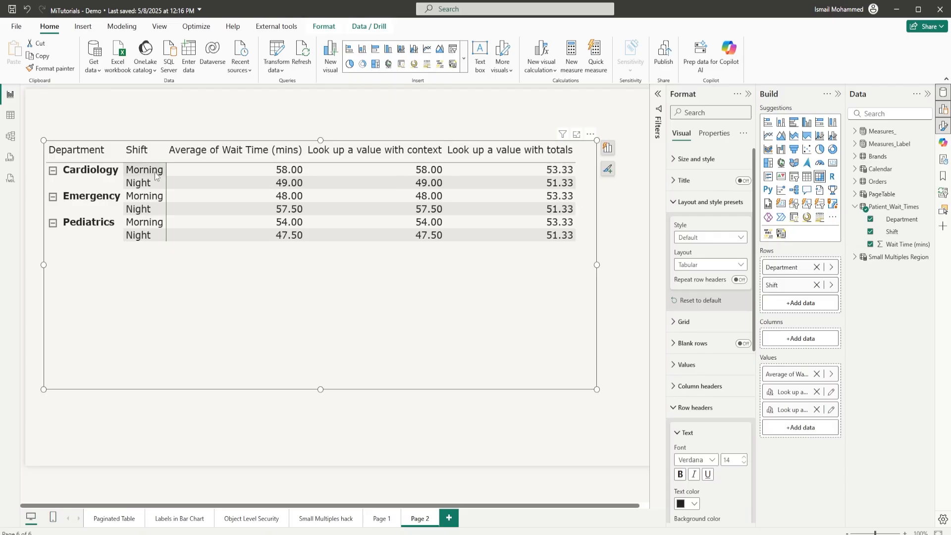
pyautogui.moveTo(149, 237)
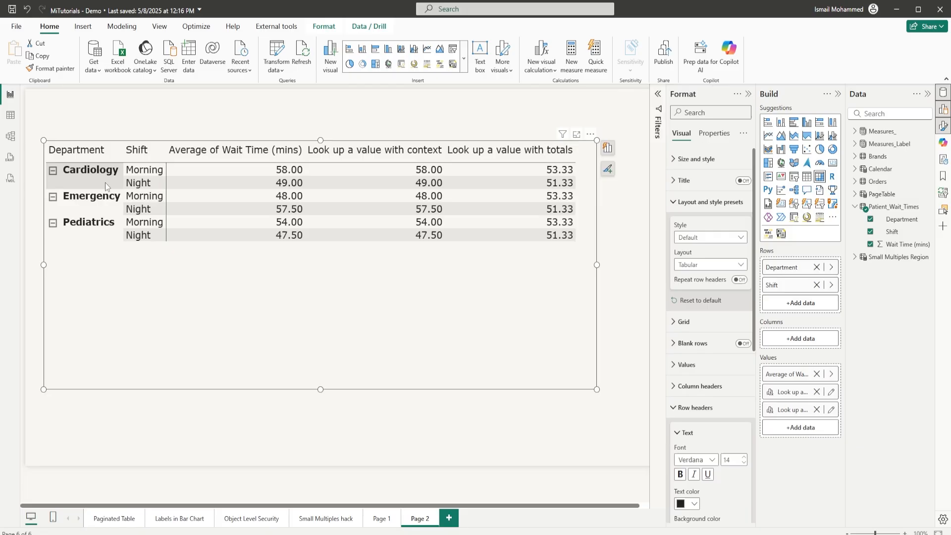
pyautogui.moveTo(844, 277)
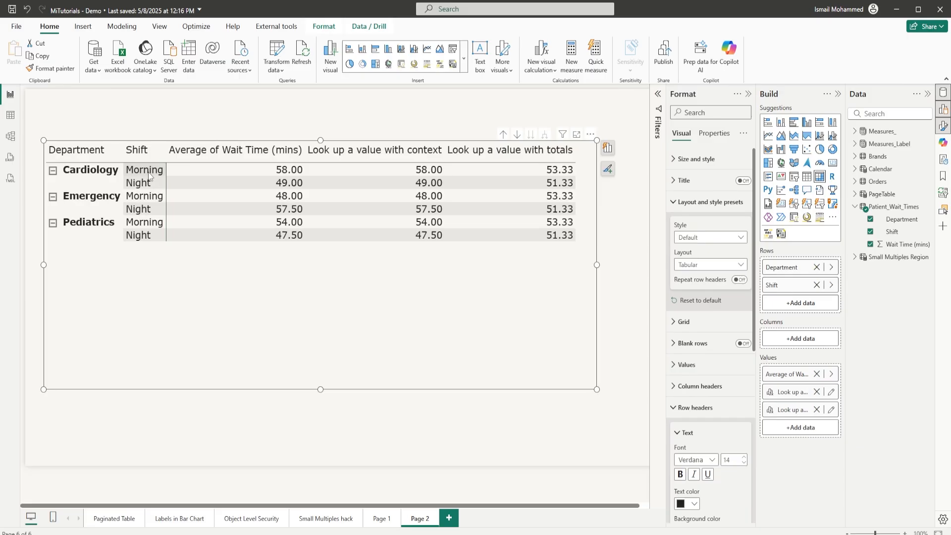
pyautogui.moveTo(149, 200)
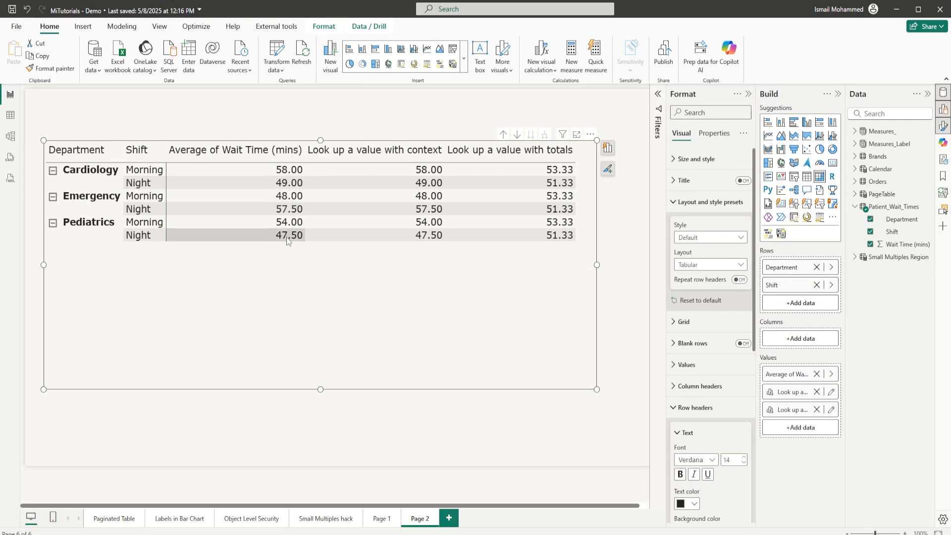
pyautogui.moveTo(562, 189)
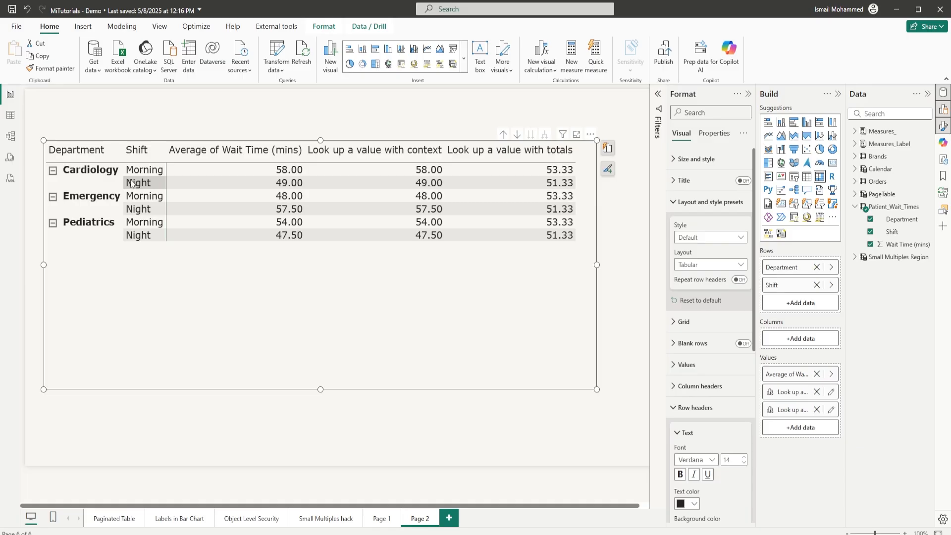
pyautogui.moveTo(92, 175)
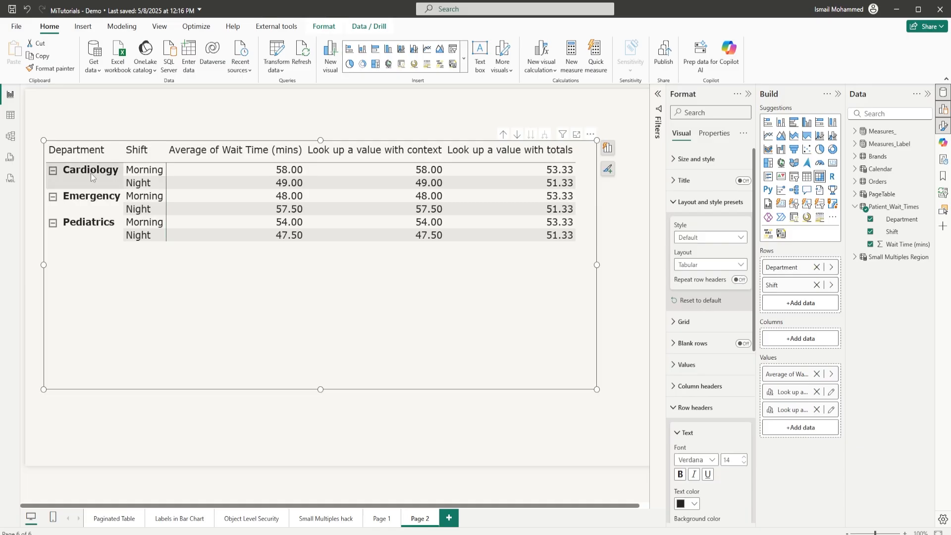
pyautogui.moveTo(487, 234)
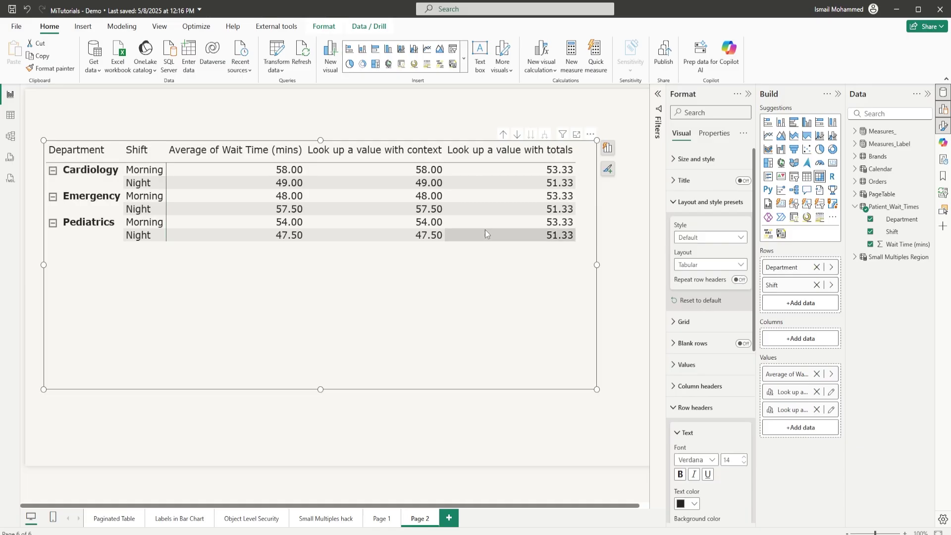
pyautogui.moveTo(349, 162)
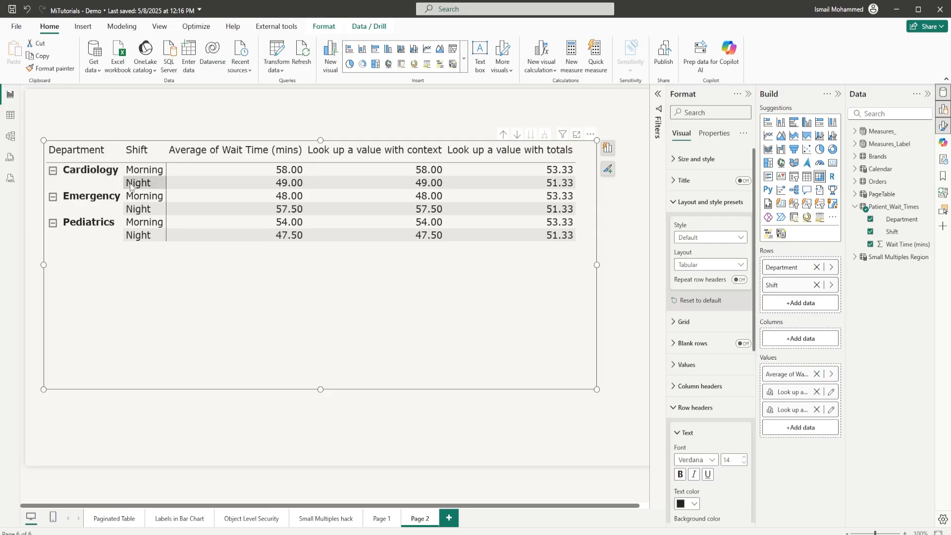
pyautogui.moveTo(470, 178)
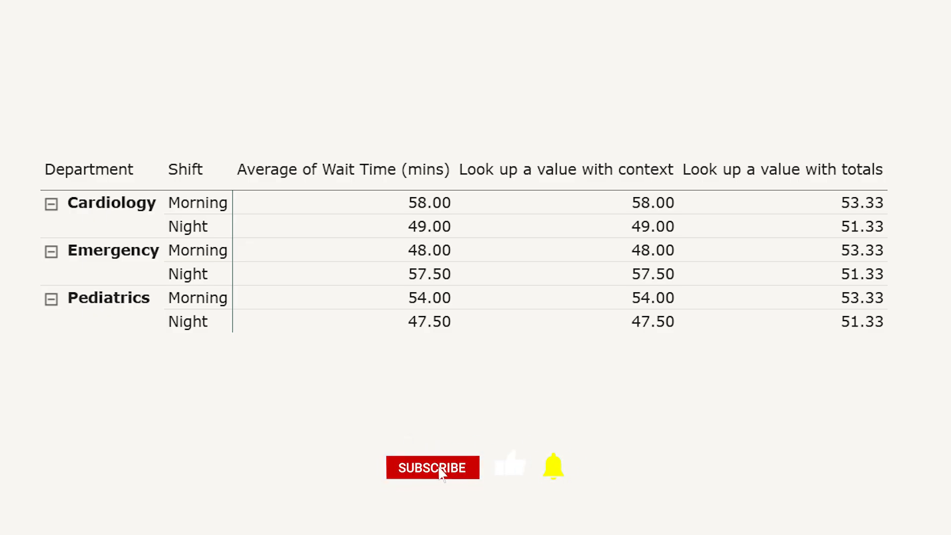
pyautogui.click(432, 467)
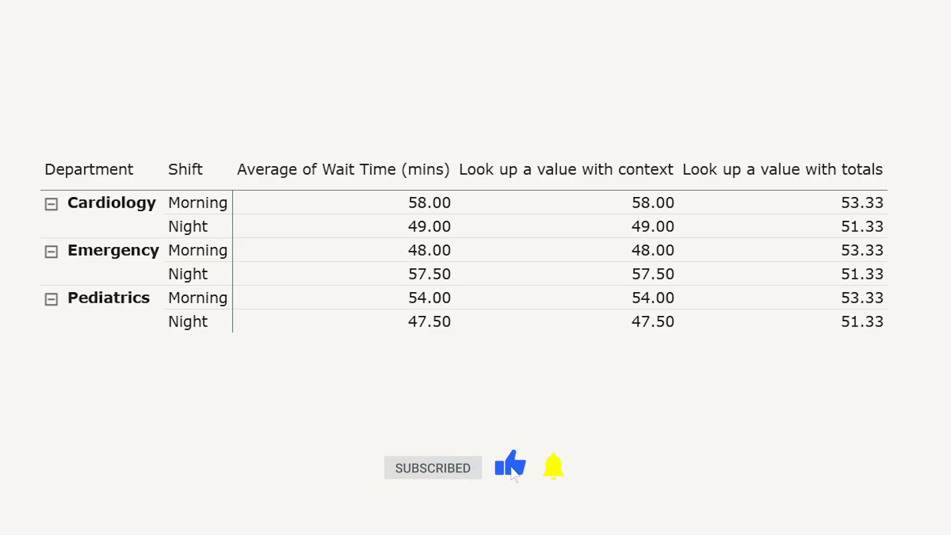